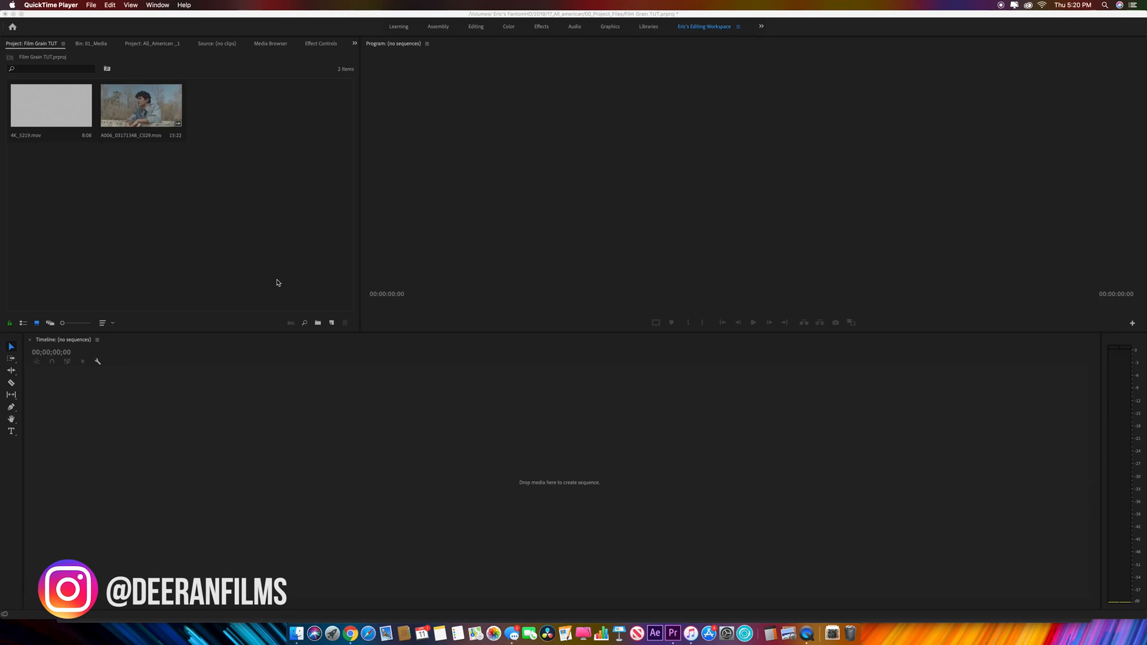
mouse_move(317, 296)
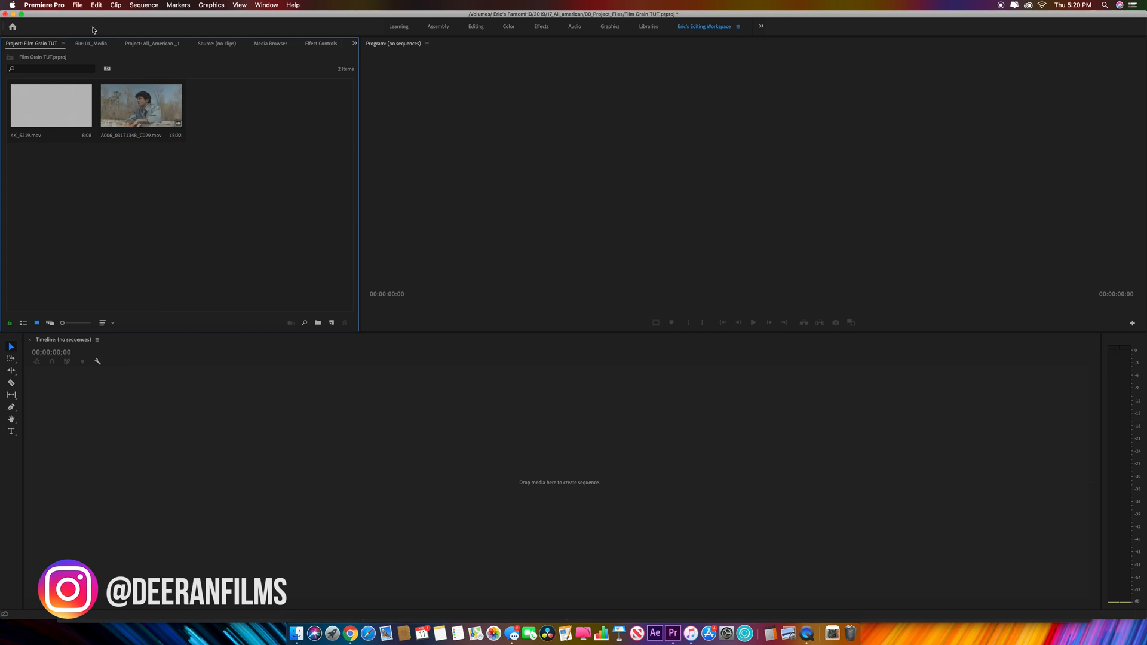
mouse_move(154, 107)
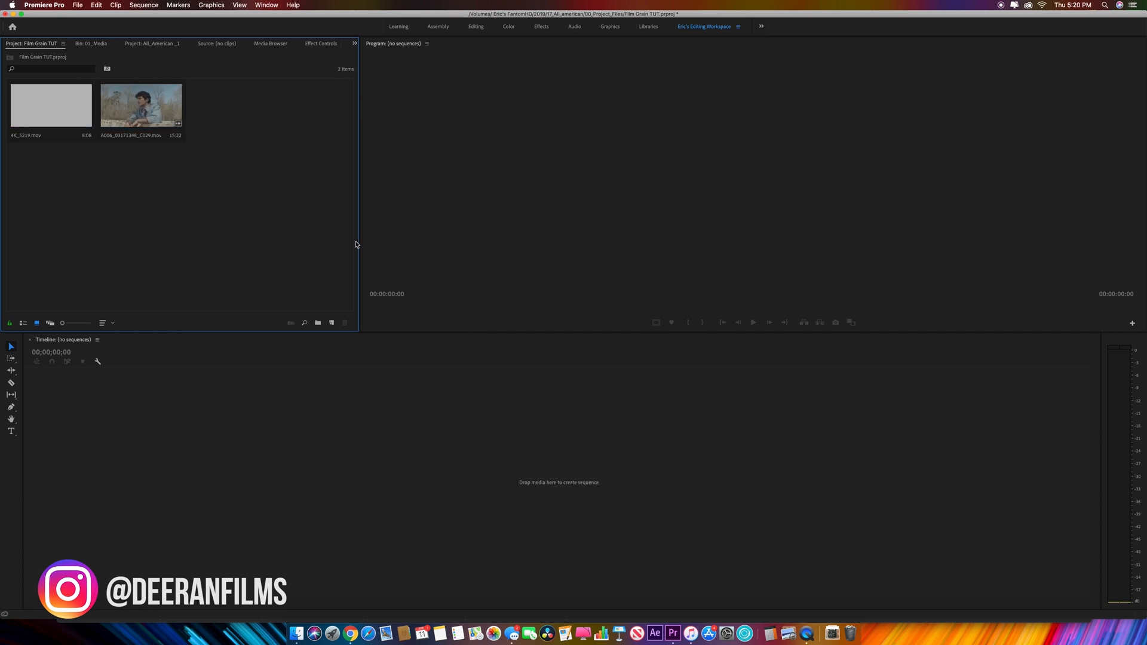
- Create Sequence 03 from the interview footage clip, keeping existing settings at the mismatch warning
click(332, 322)
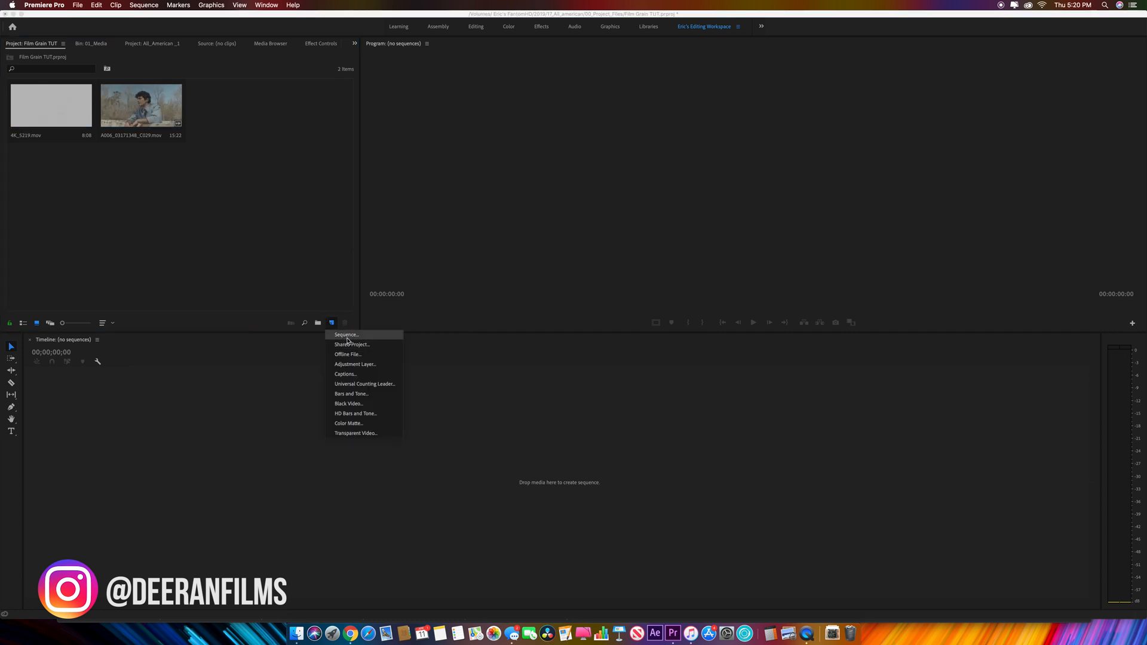
click(344, 334)
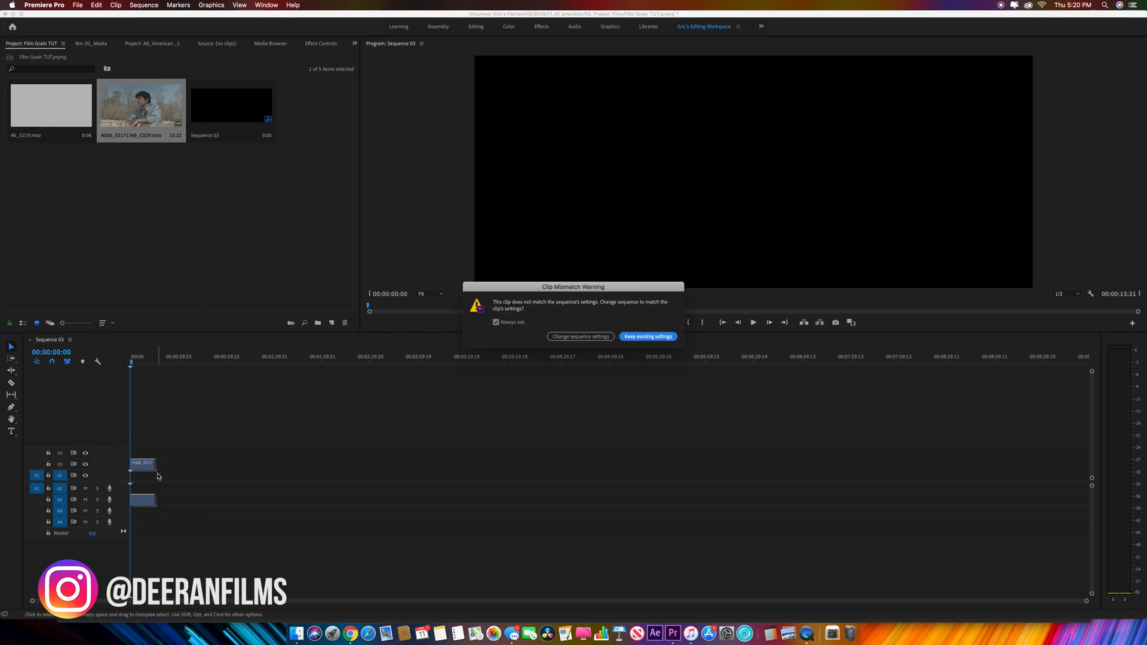
click(647, 337)
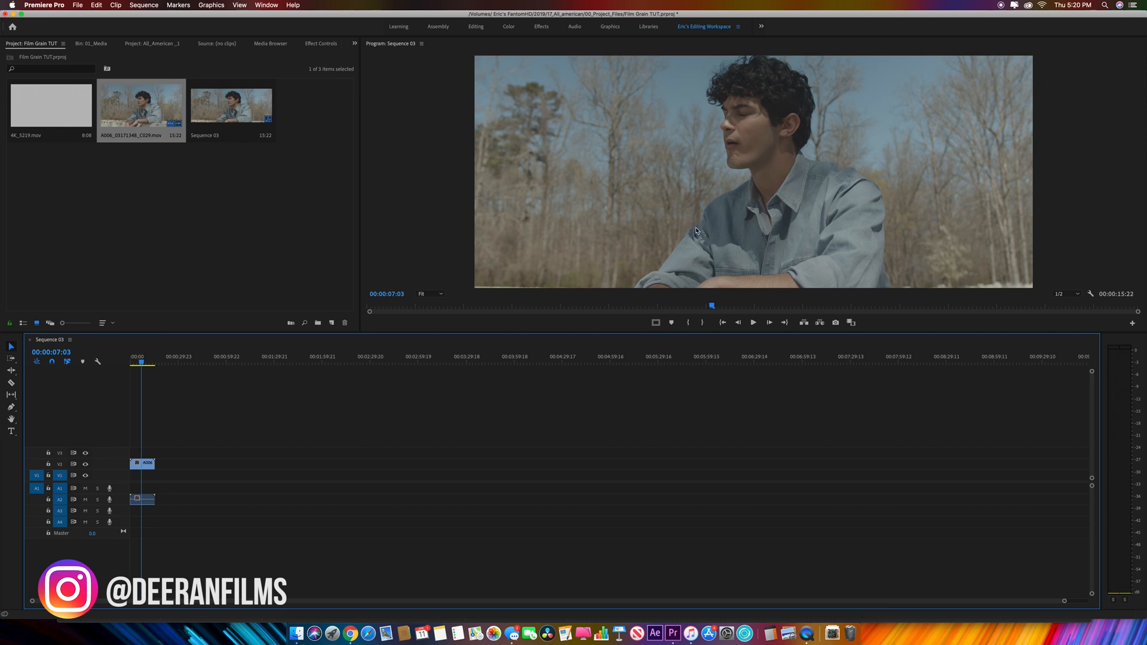
mouse_move(712, 181)
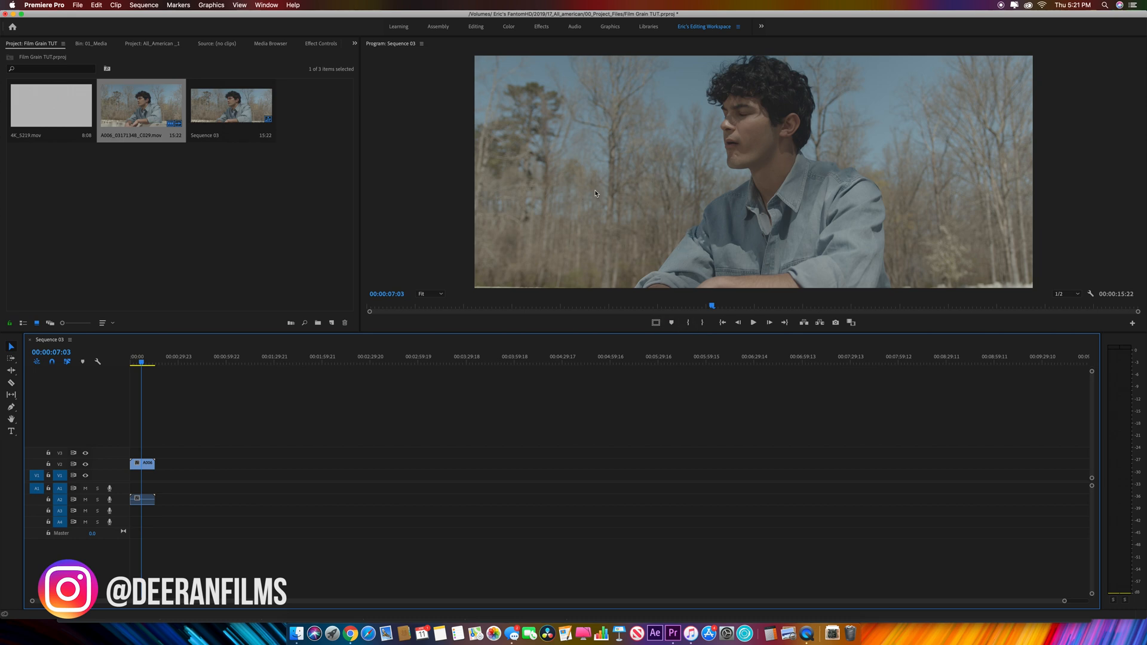
mouse_move(415, 235)
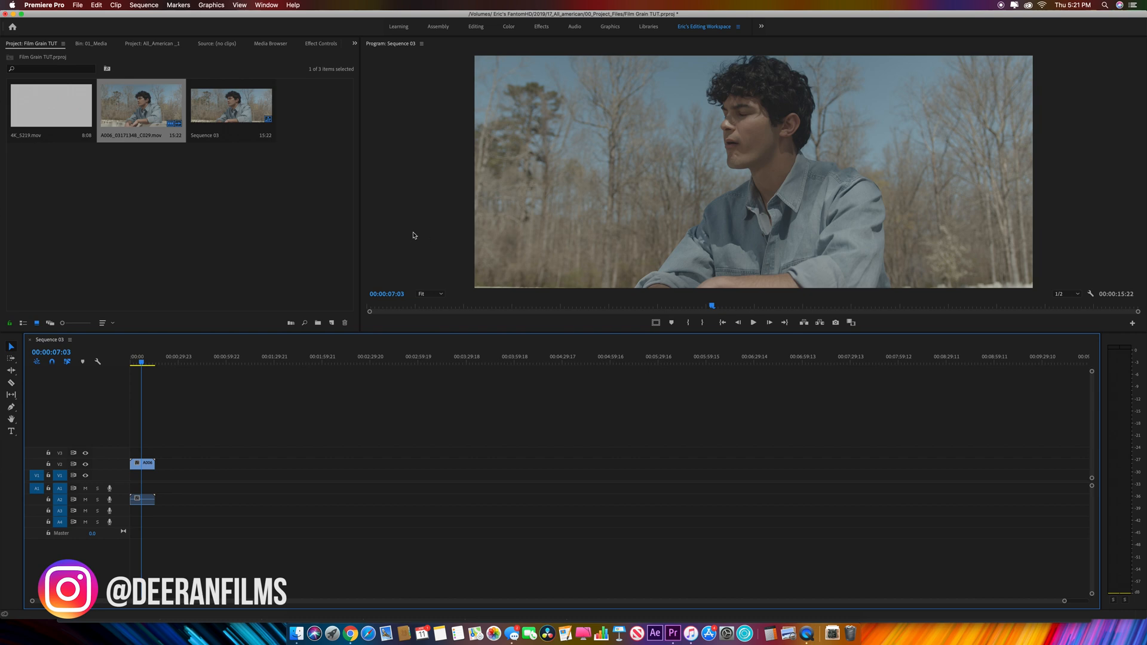
mouse_move(223, 233)
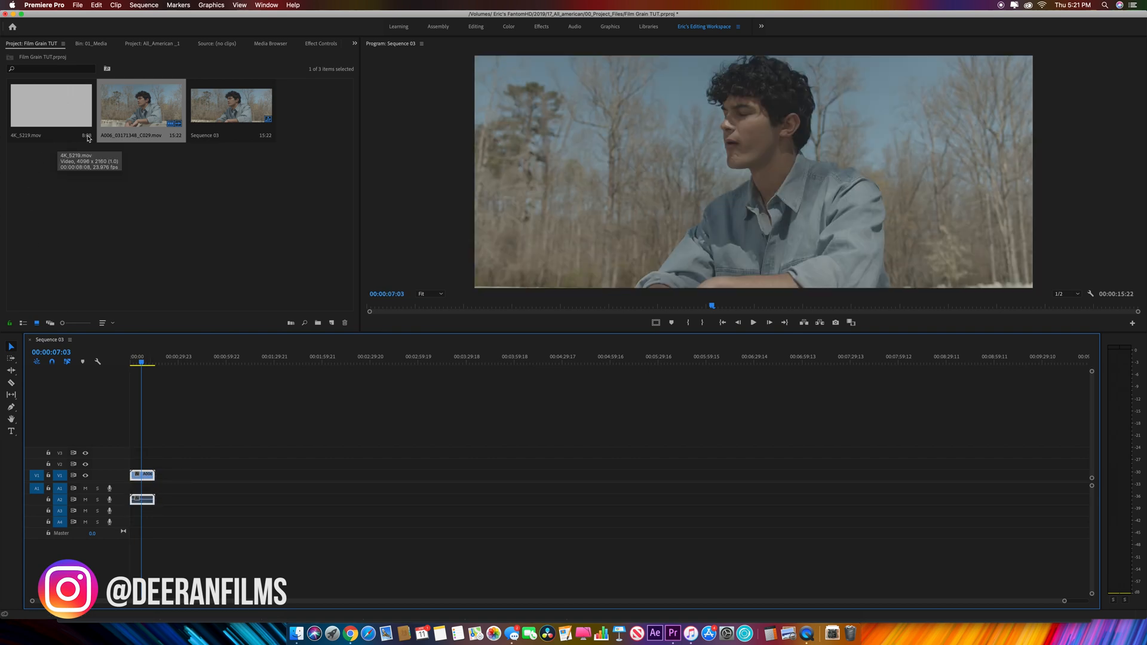
mouse_move(39, 113)
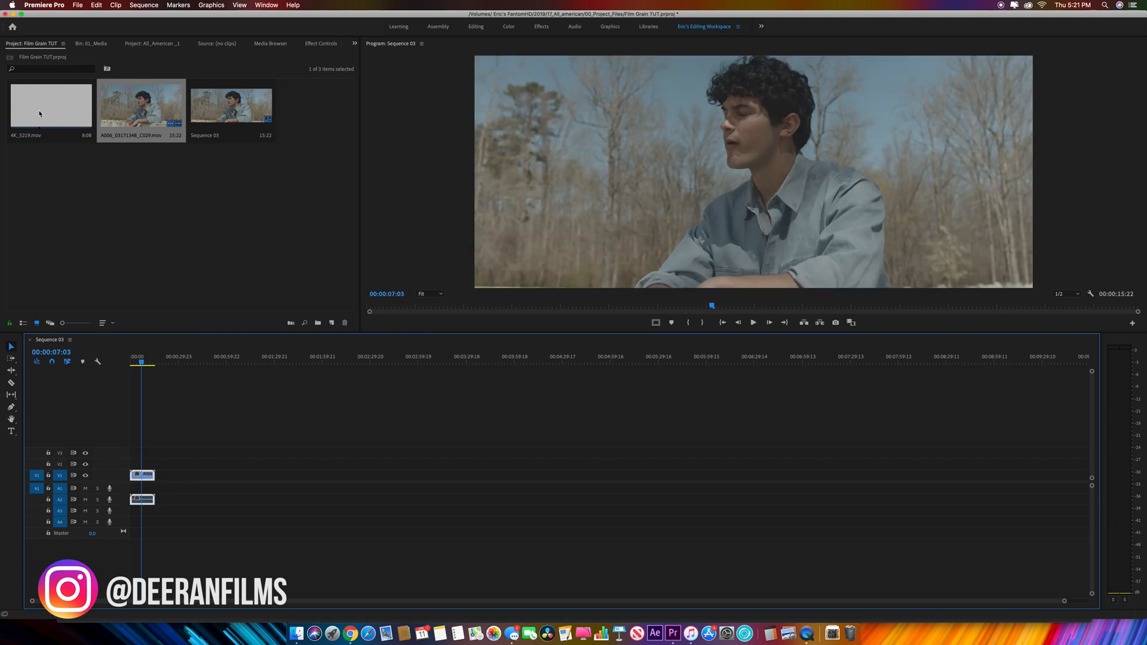
- Place 4K_5219.mov on V3 above the footage and show its Effect Controls
drag(52, 106, 159, 438)
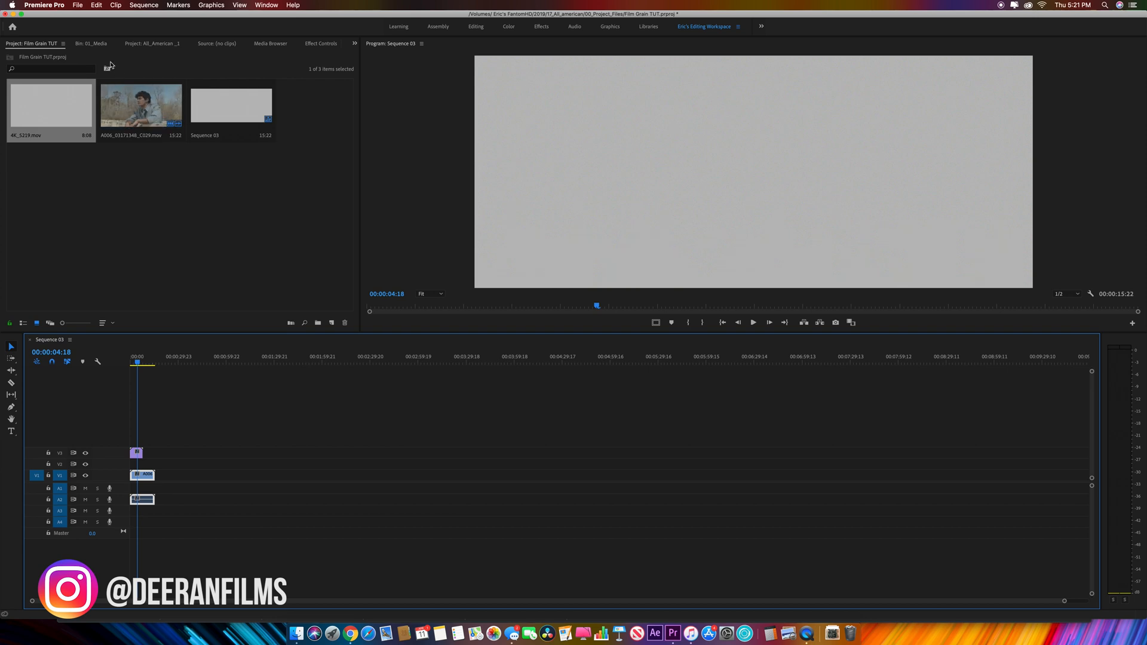
click(320, 43)
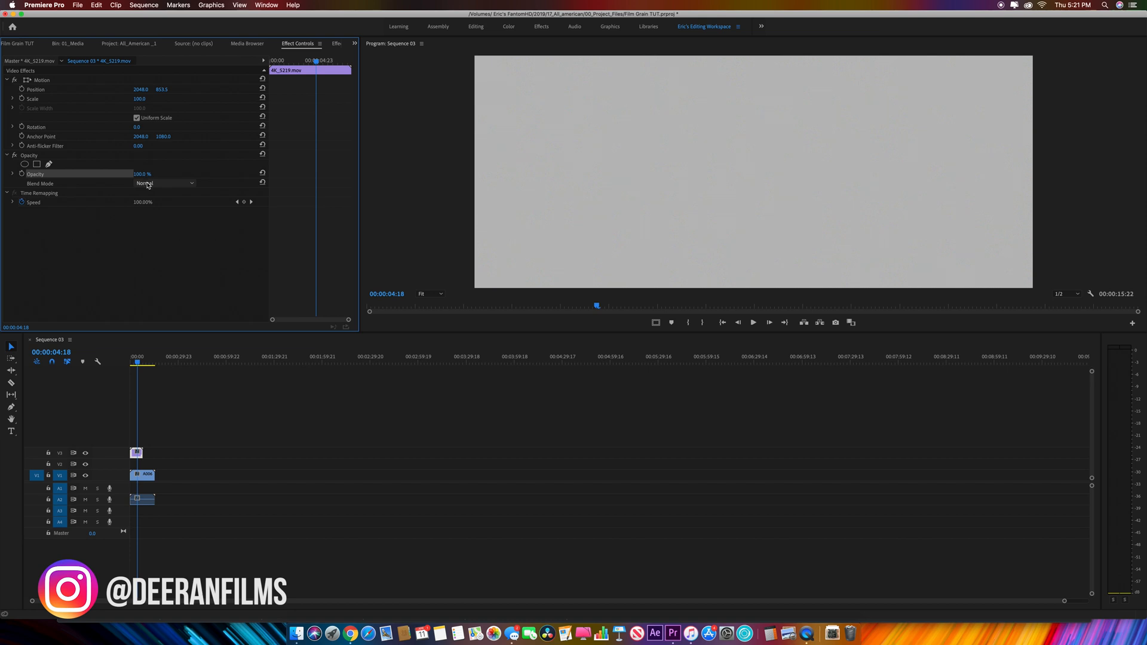
- Set the grain clip's blend mode to Overlay and scrub its Opacity down
click(165, 184)
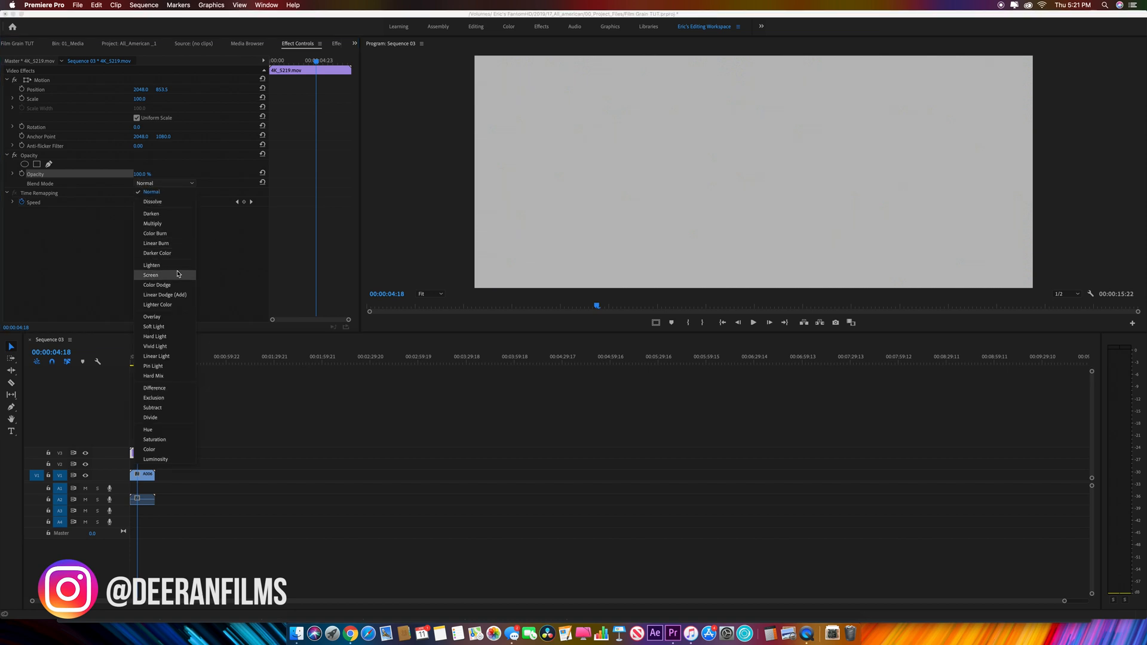
mouse_move(175, 318)
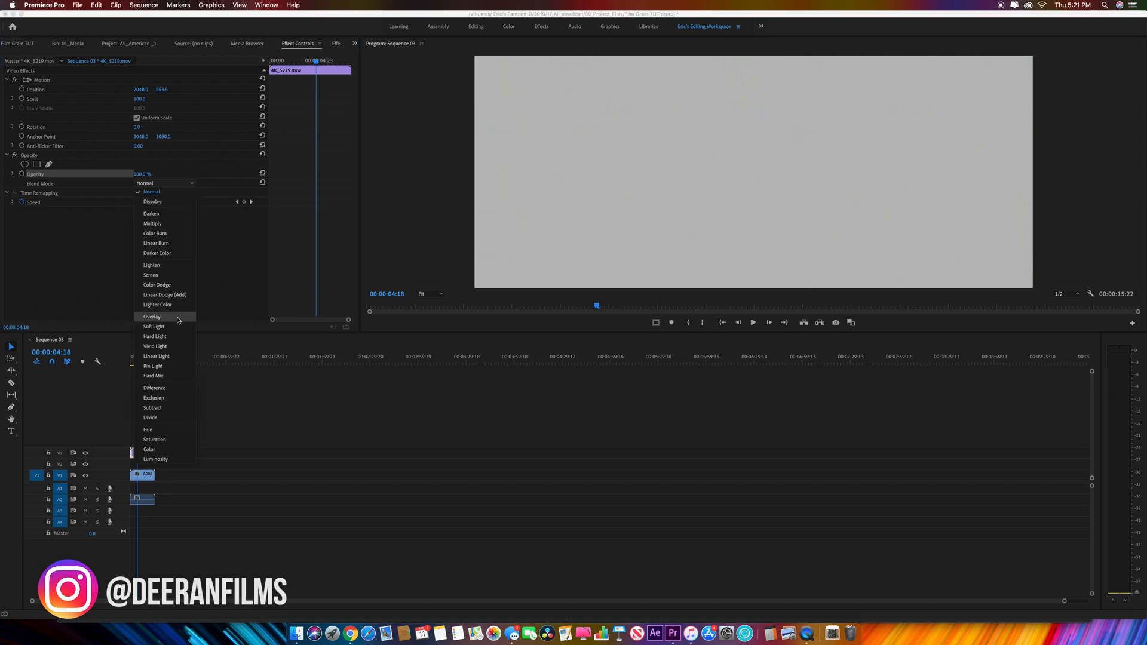
click(152, 316)
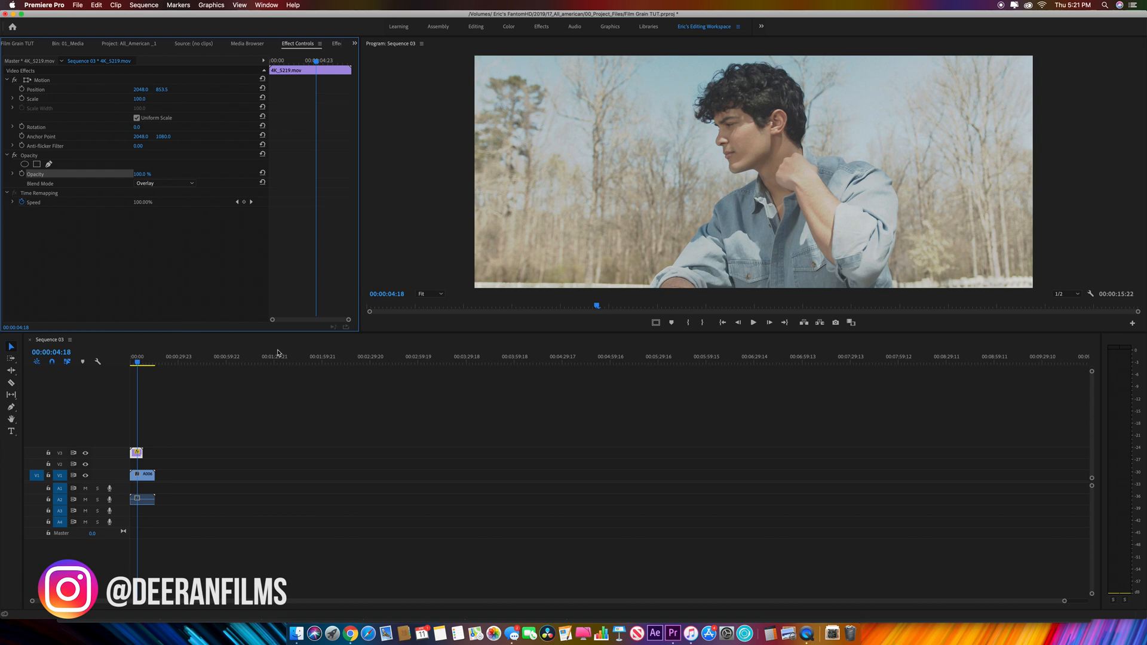
mouse_move(662, 151)
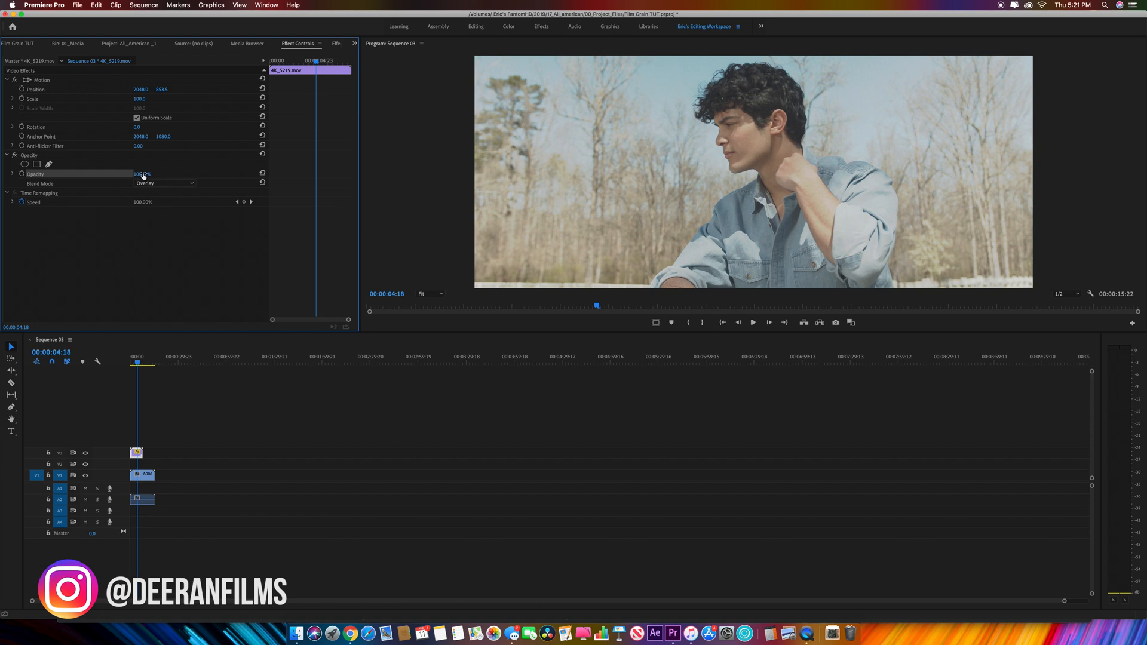
drag(143, 173, 139, 174)
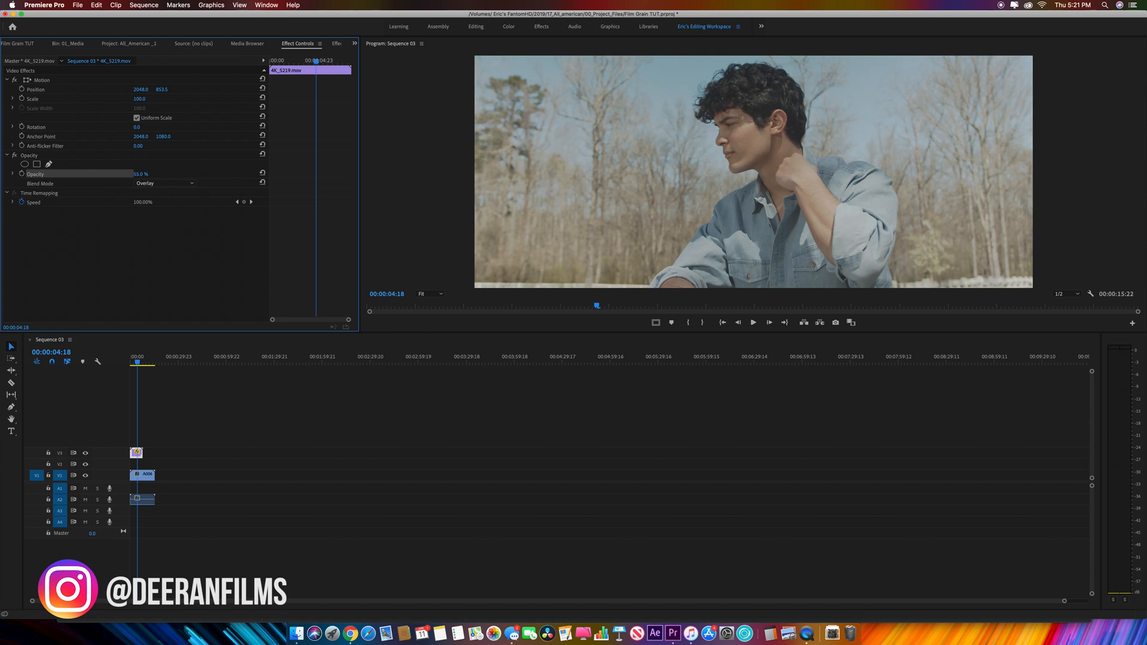
drag(141, 173, 135, 174)
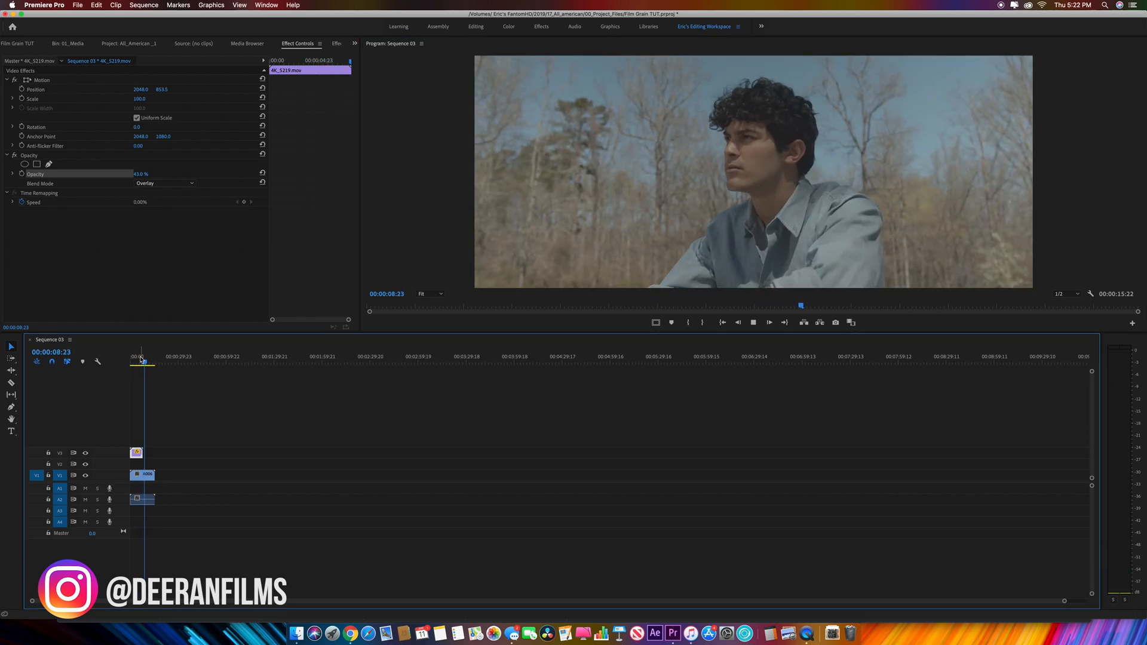
- Select the grain clip on V3 to copy it for pasting along the track
click(139, 359)
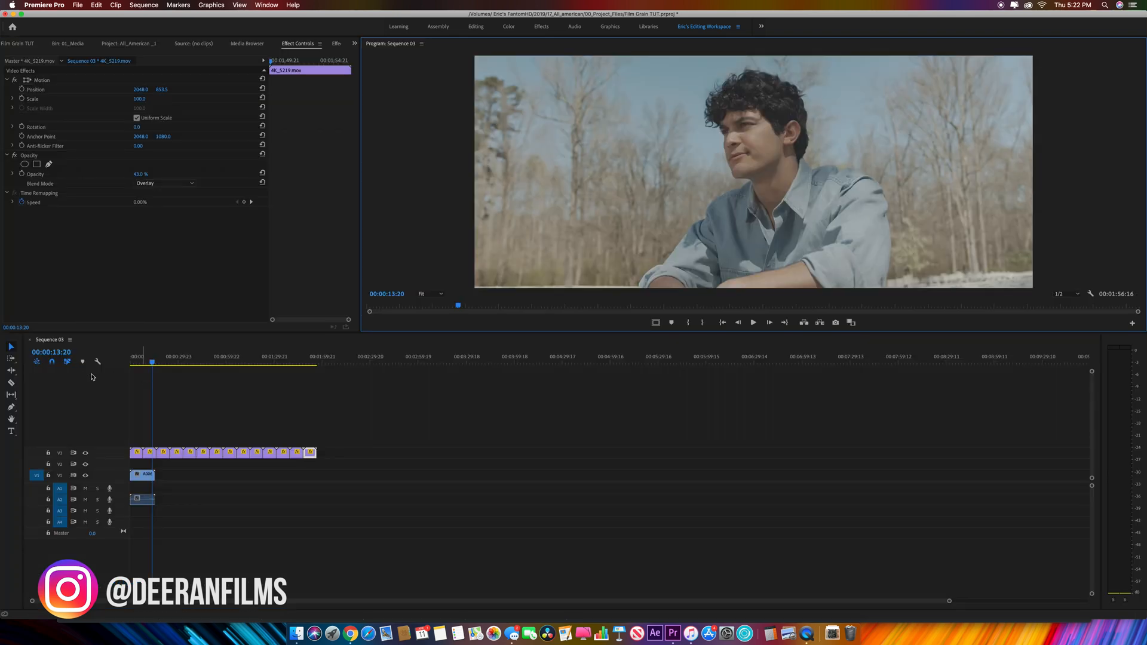
drag(152, 360, 134, 361)
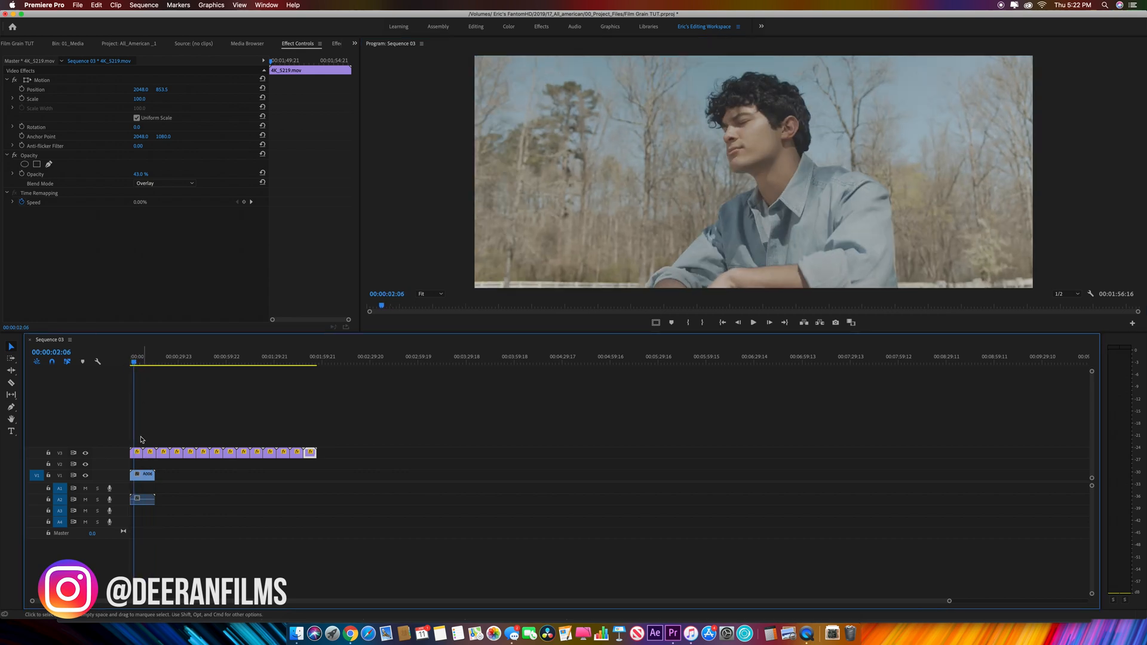
mouse_move(180, 502)
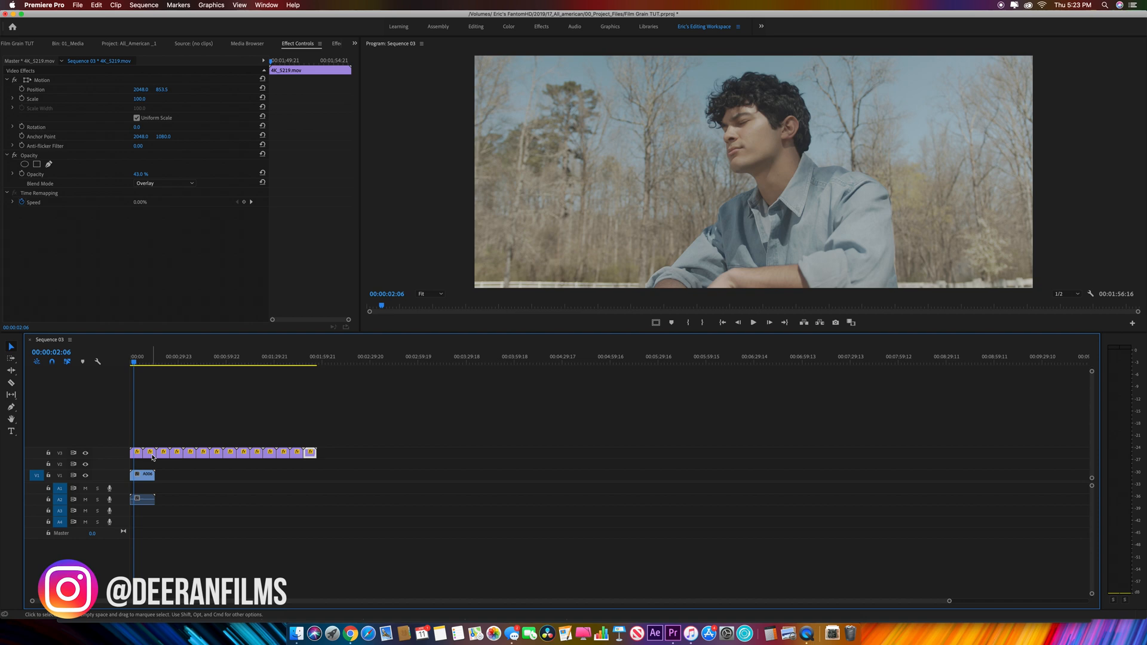
mouse_move(145, 474)
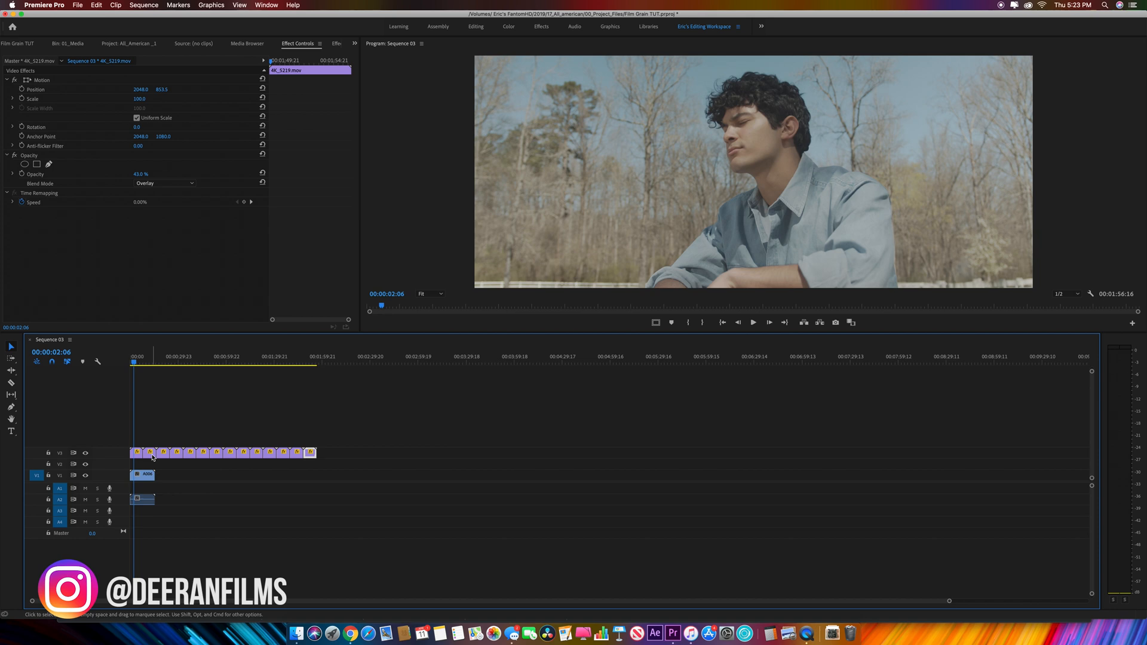
click(149, 357)
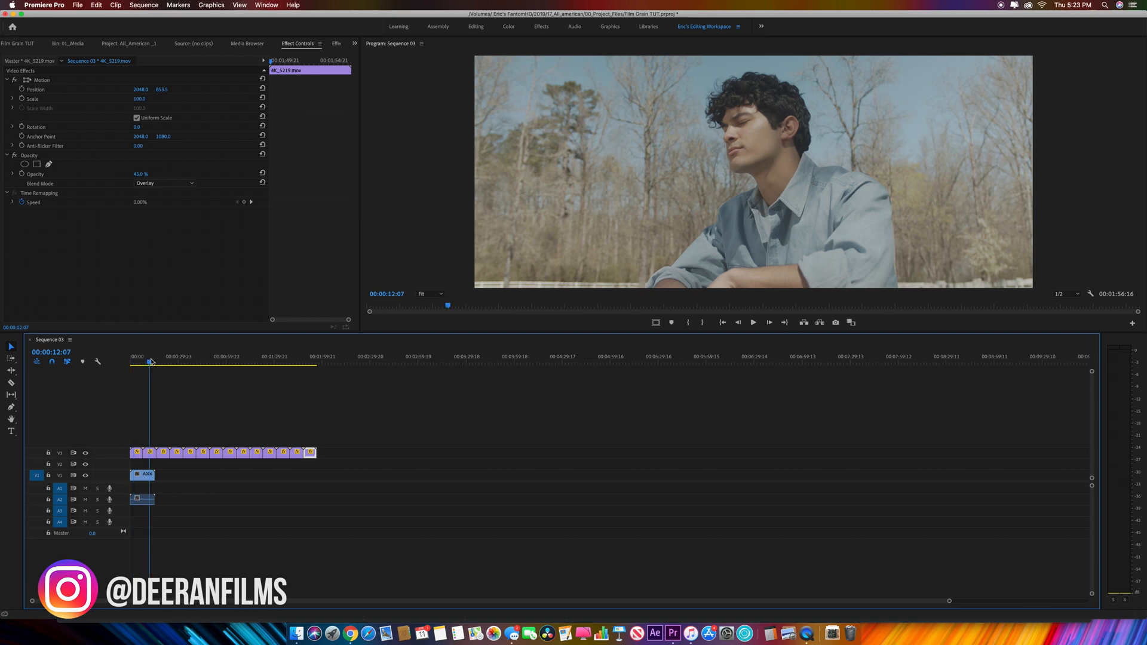